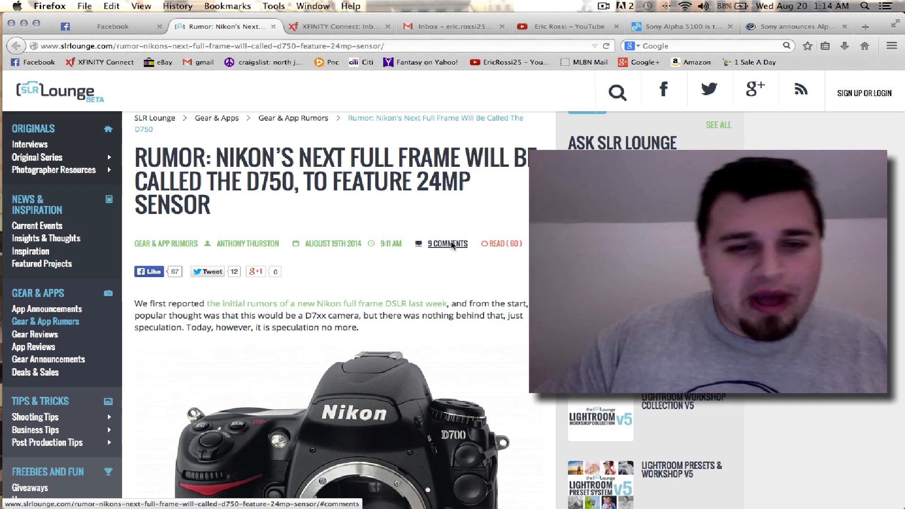
scroll(down, 3)
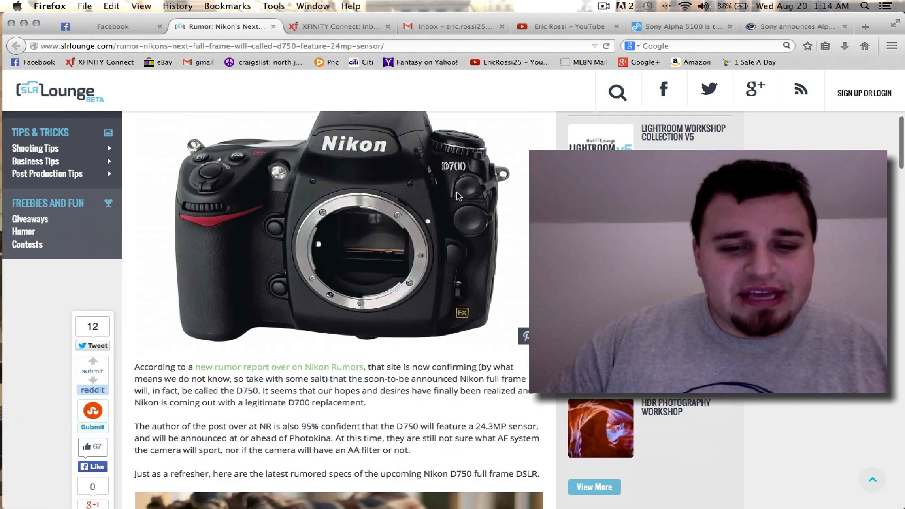
scroll(down, 3)
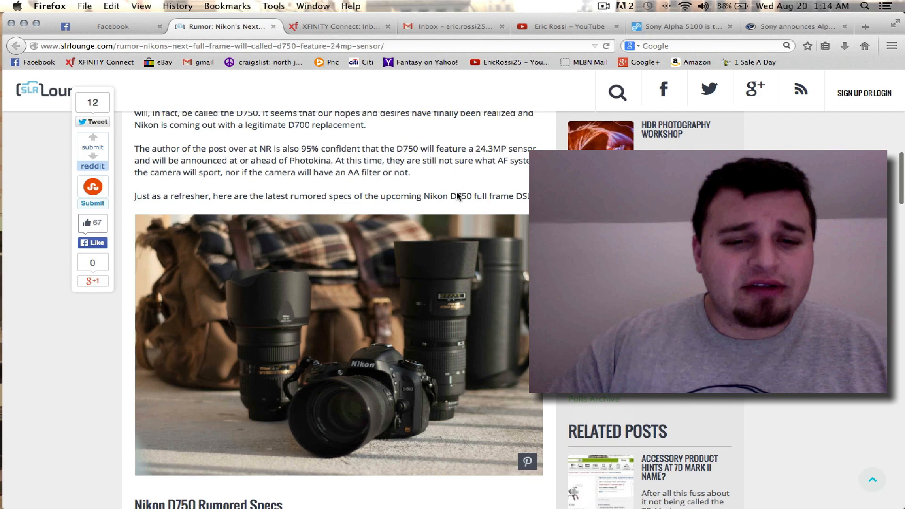
scroll(down, 3)
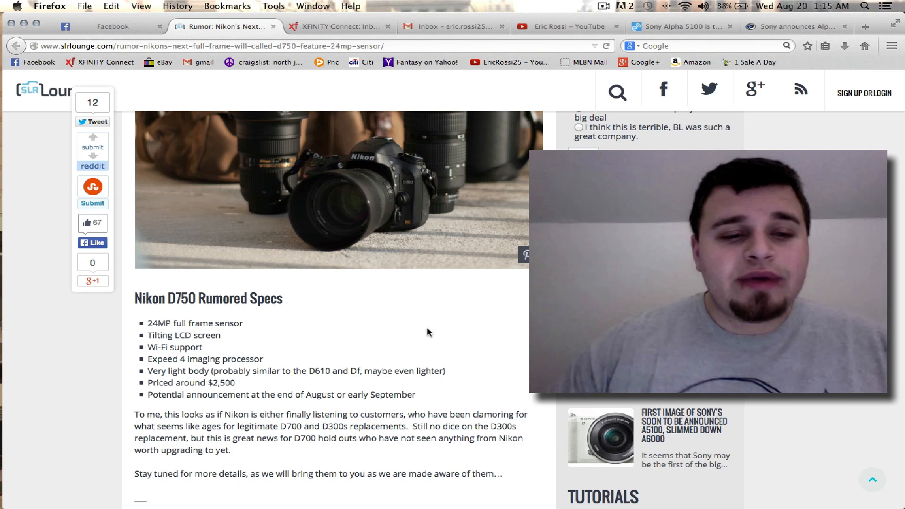
scroll(down, 3)
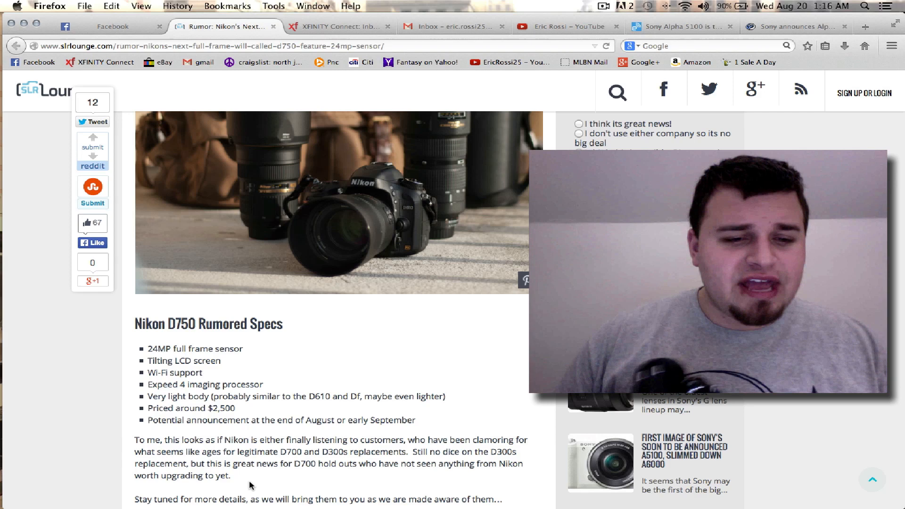
scroll(down, 3)
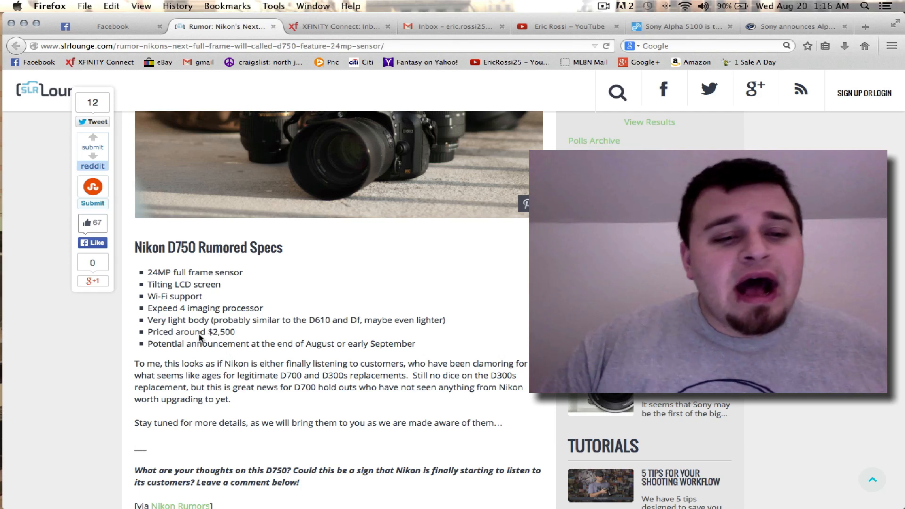
scroll(down, 3)
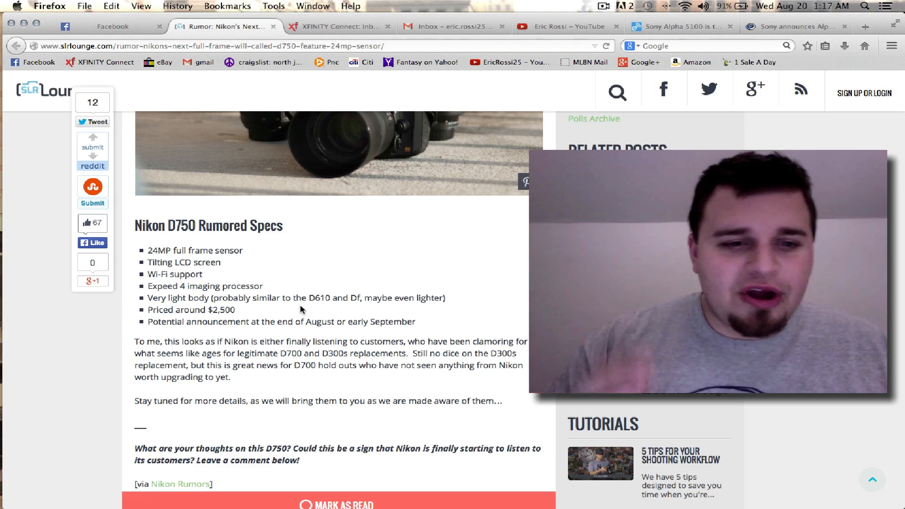
scroll(down, 3)
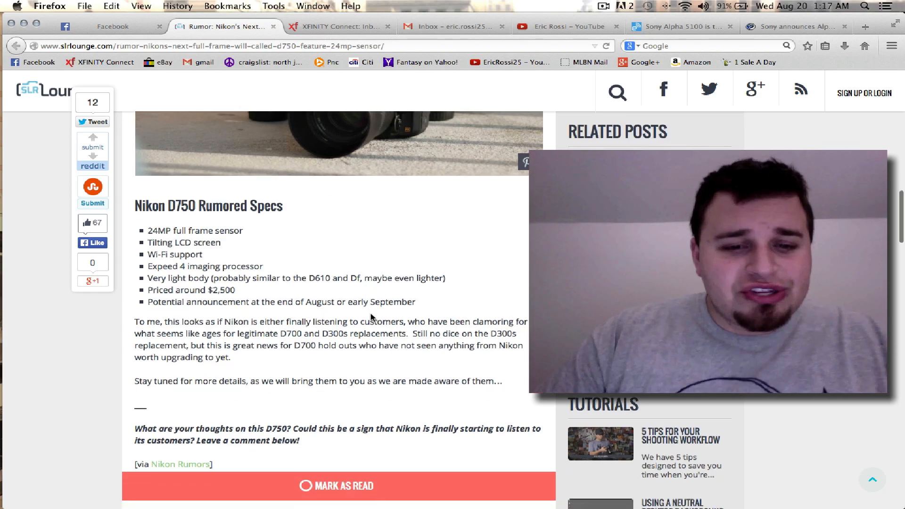
scroll(down, 3)
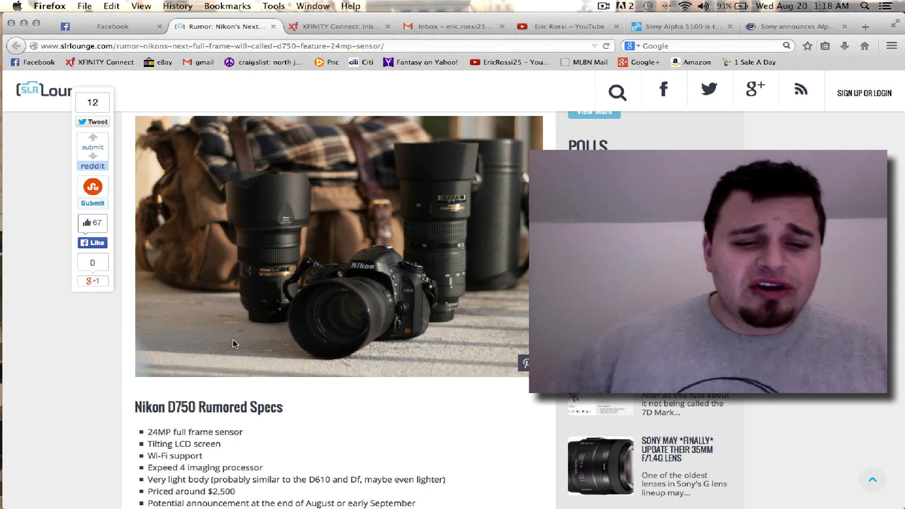
scroll(down, 3)
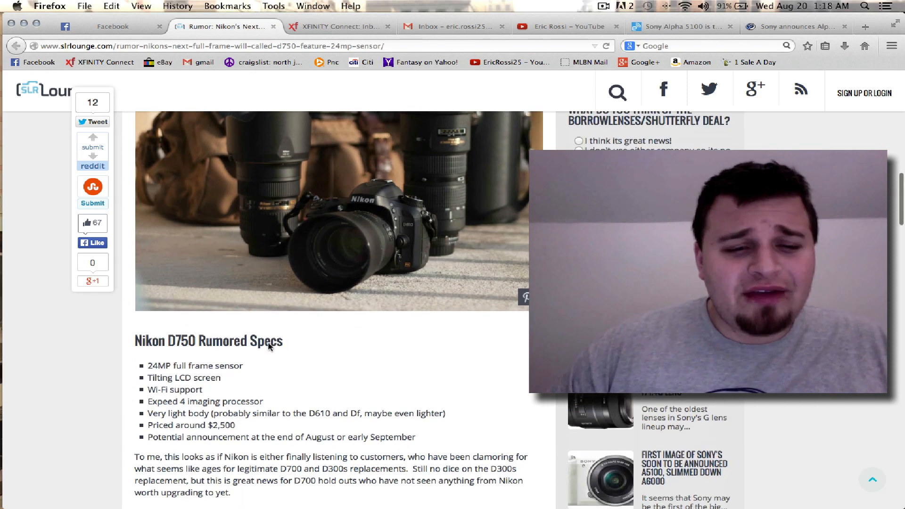